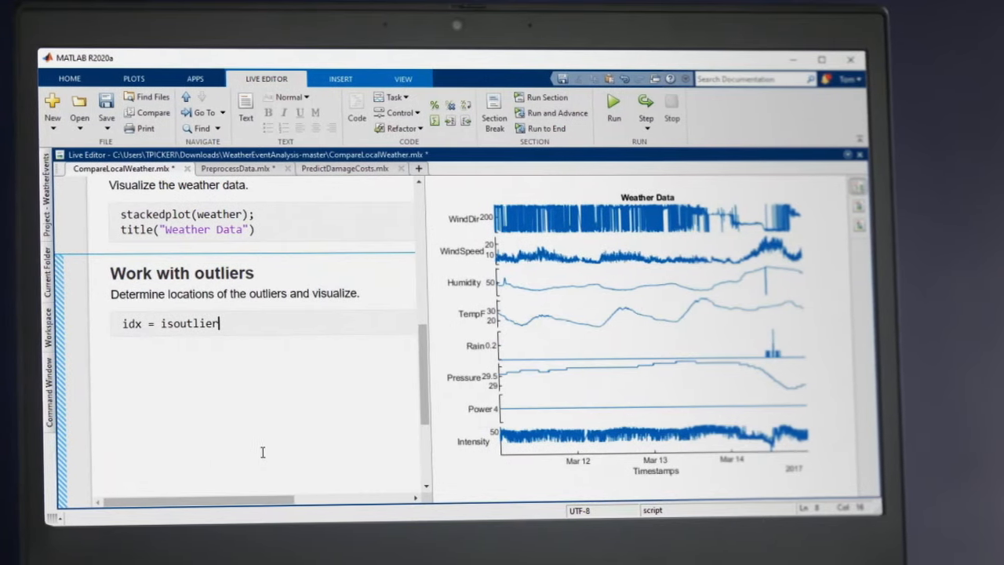
Complete the outlier line as idx = isoutlier(weather,"gesd") in the live script.
type("(weather,")
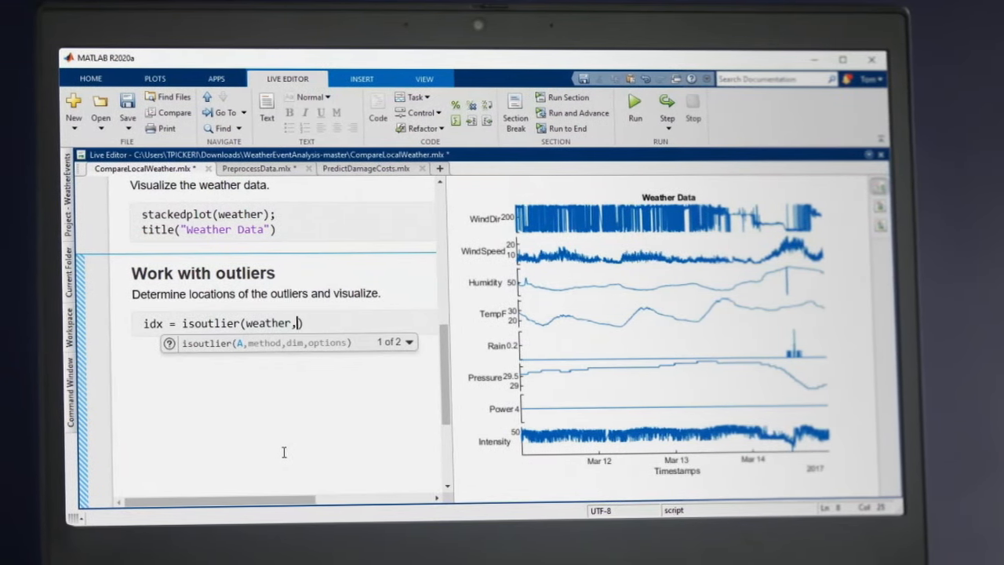
type("\"gesd\"")
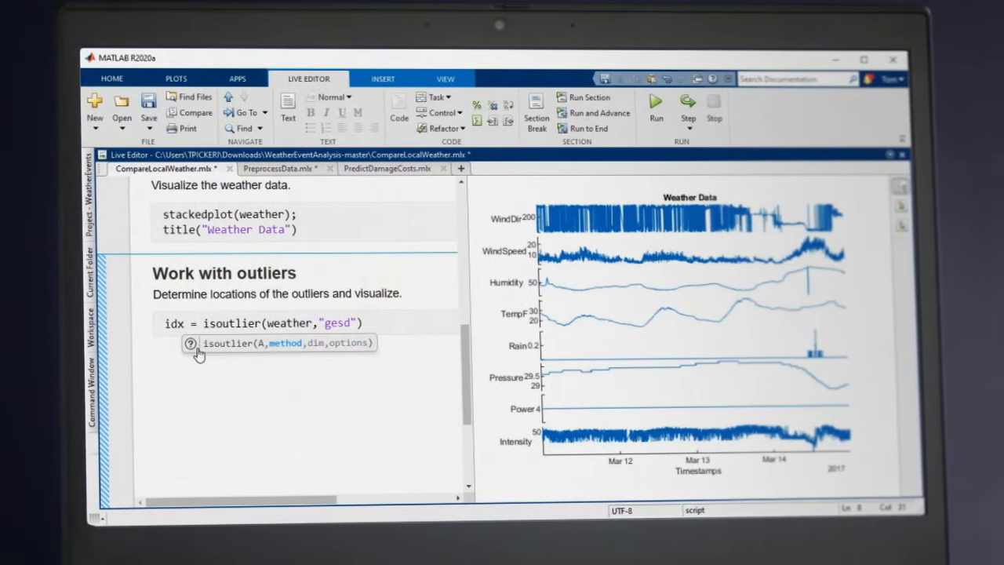
left_click(191, 342)
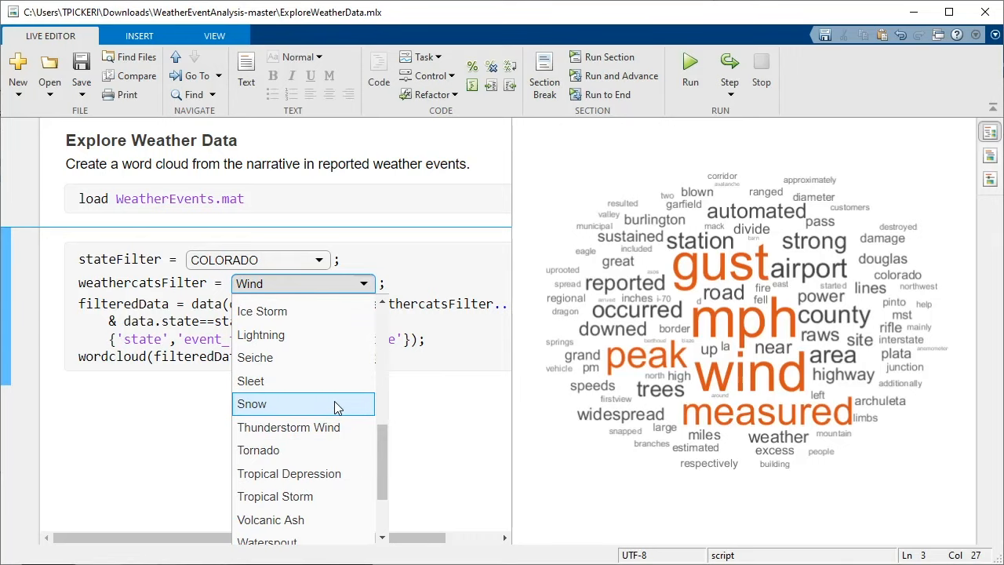
Switch the weathercatsFilter from Wind to Snow to refilter the word cloud.
left_click(251, 403)
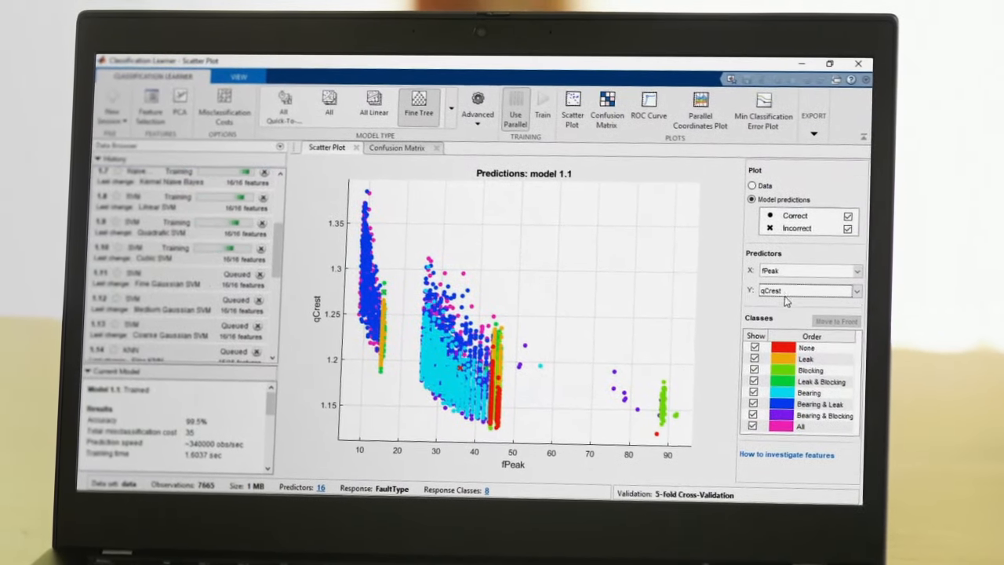
Change the scatter plot's X predictor from fPeak to pLow for model 1.1.
left_click(812, 270)
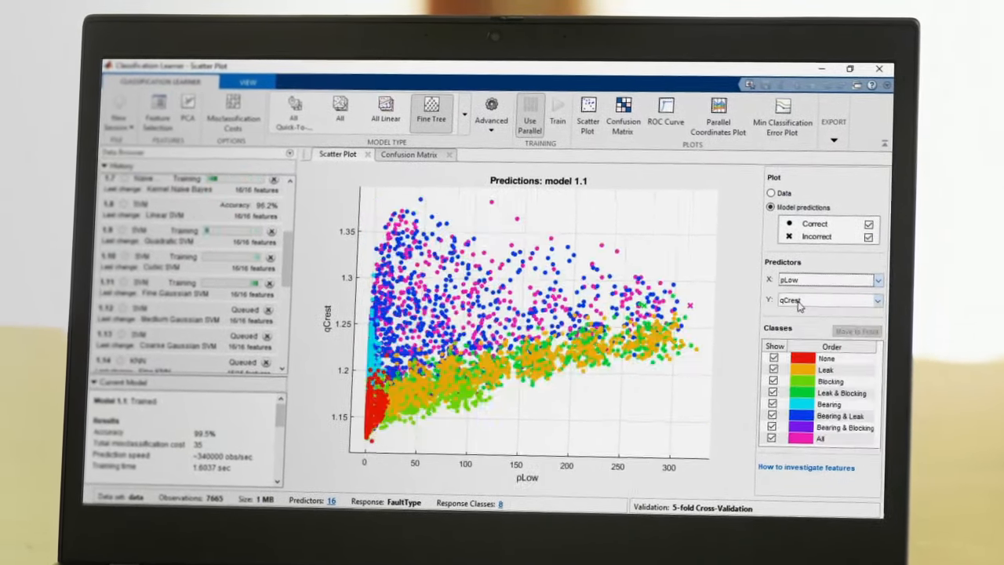
left_click(417, 160)
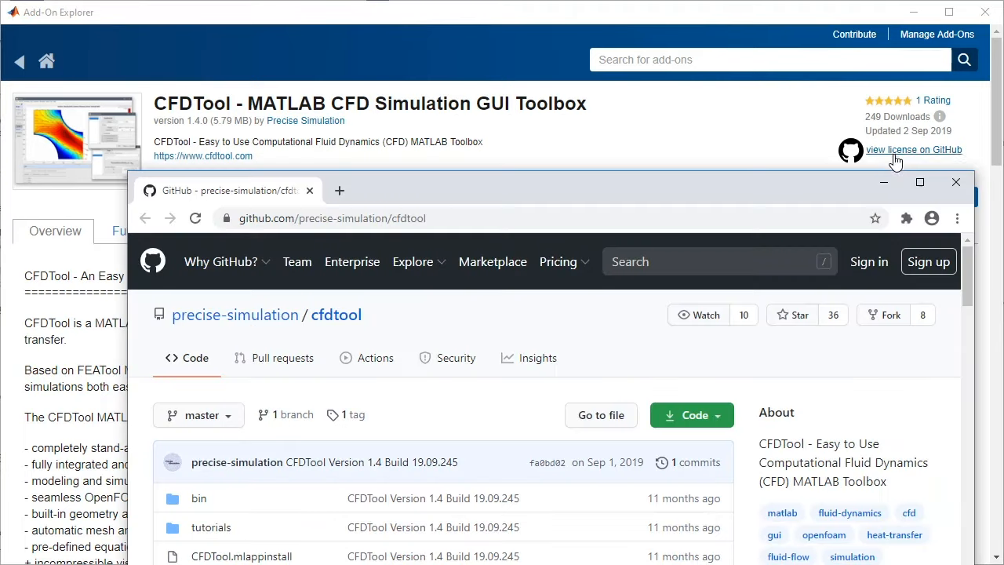
In the Damage Costs web app, change the location from Texas to KANSAS for the tornado prediction.
scroll("down", 3)
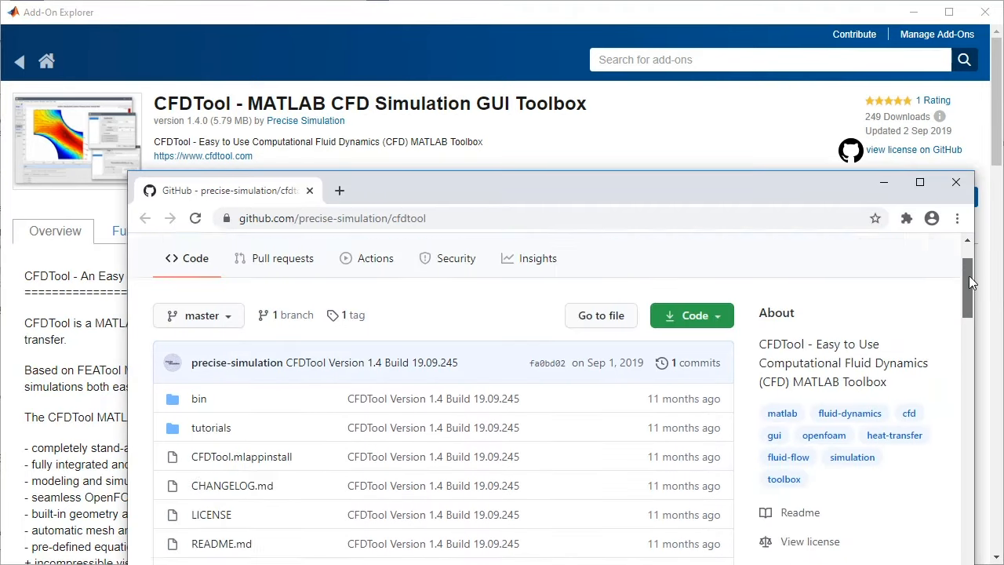
scroll("down", 3)
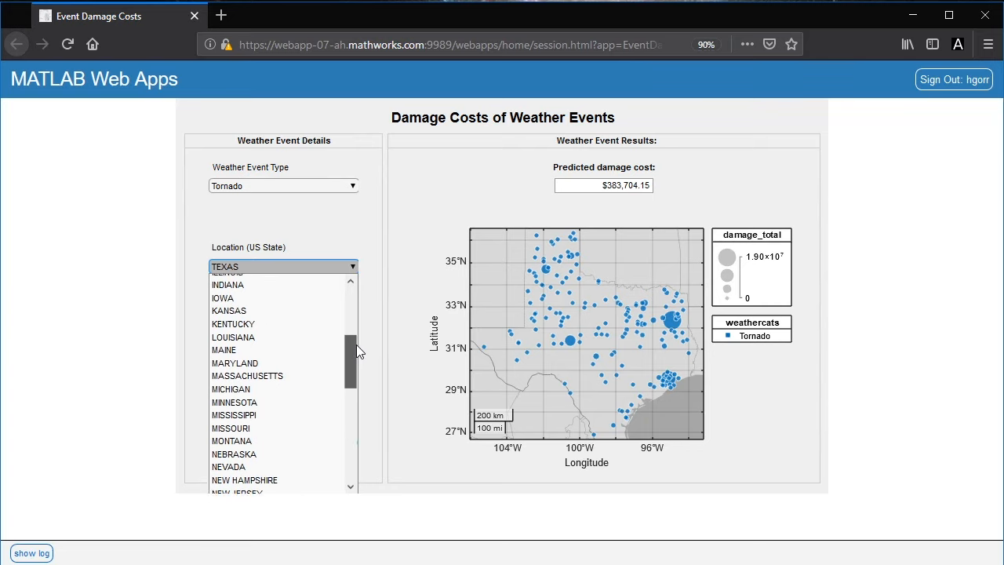
left_click(229, 310)
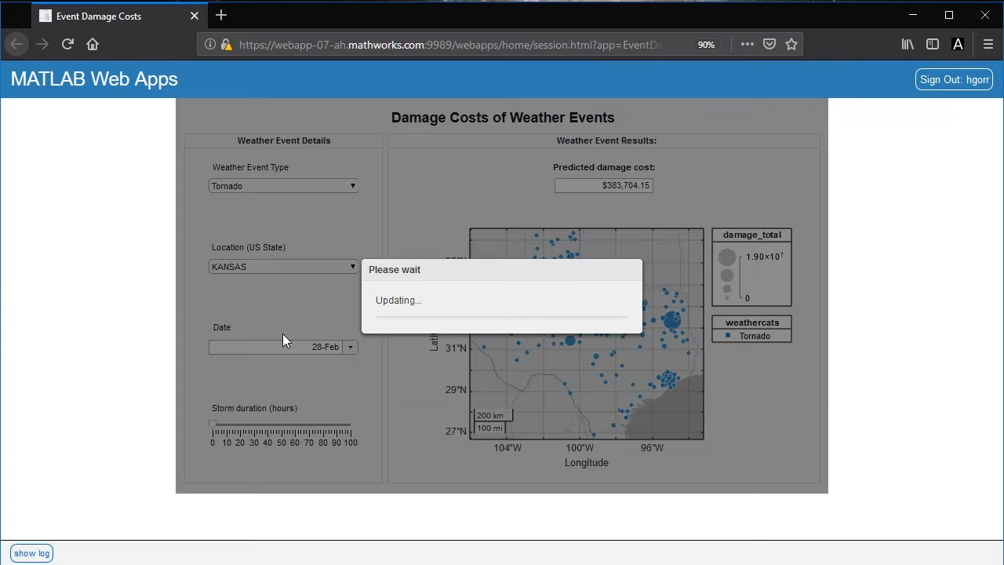